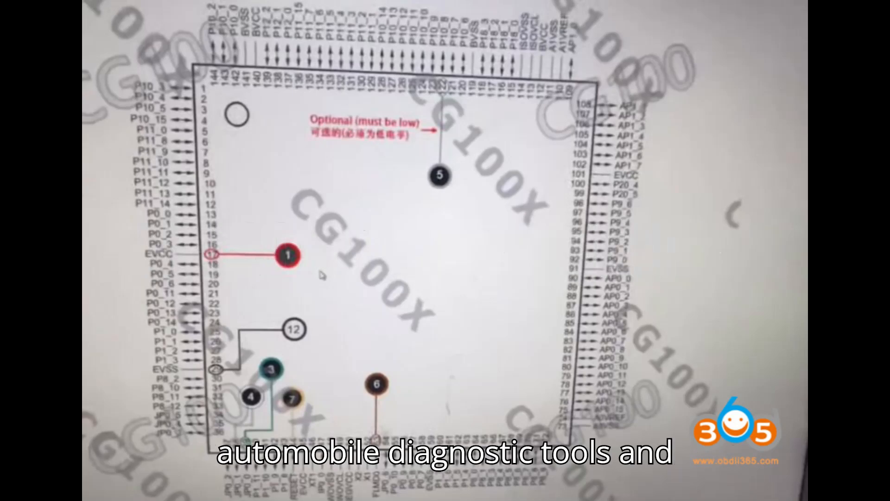
Step: Close the Pin Diagram and show the BOOT block's contents in the hex viewer
left_click(421, 84)
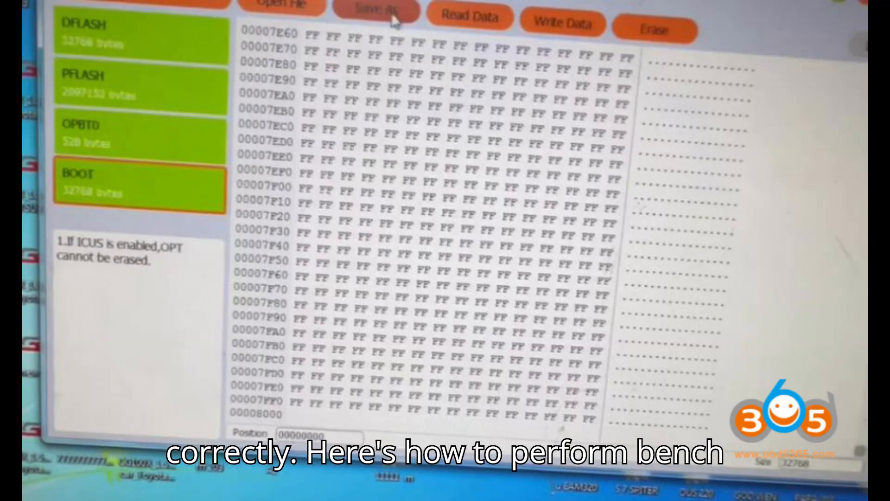
Step: Save the R7F701006 DFLASH data read from the old module to a file
left_click(561, 24)
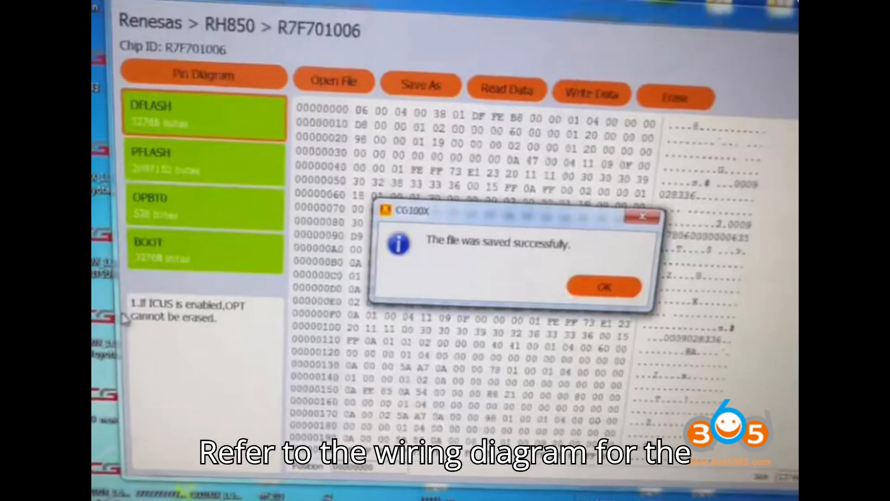
Step: Acknowledge 'The file was saved successfully', returning to the BOOT area hex view
left_click(604, 286)
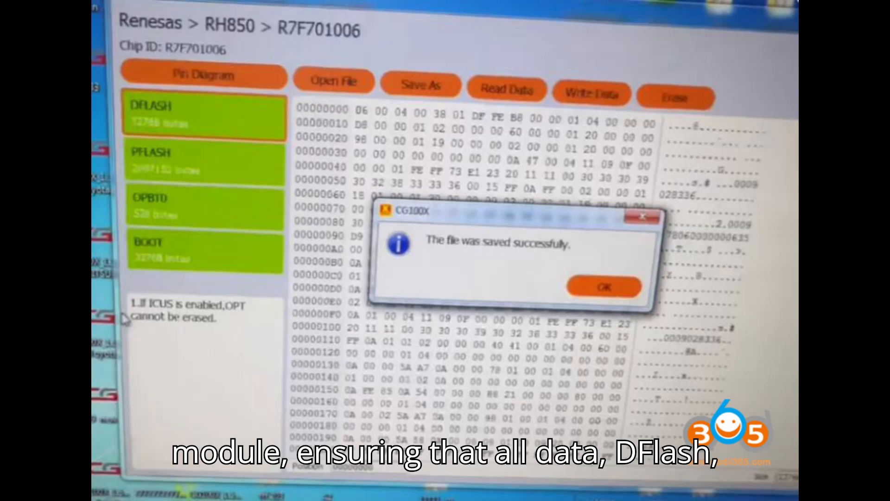
left_click(603, 287)
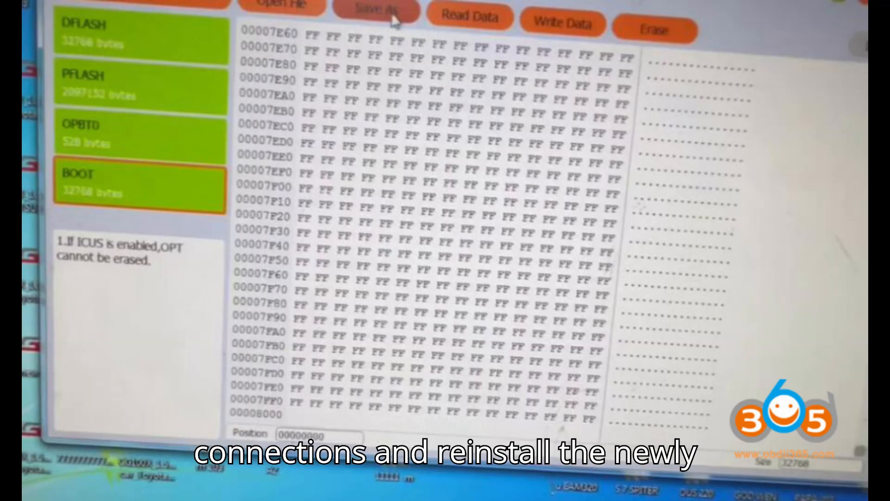
Step: Write Data to erase the new module's R7F701006 and write the saved data
left_click(563, 24)
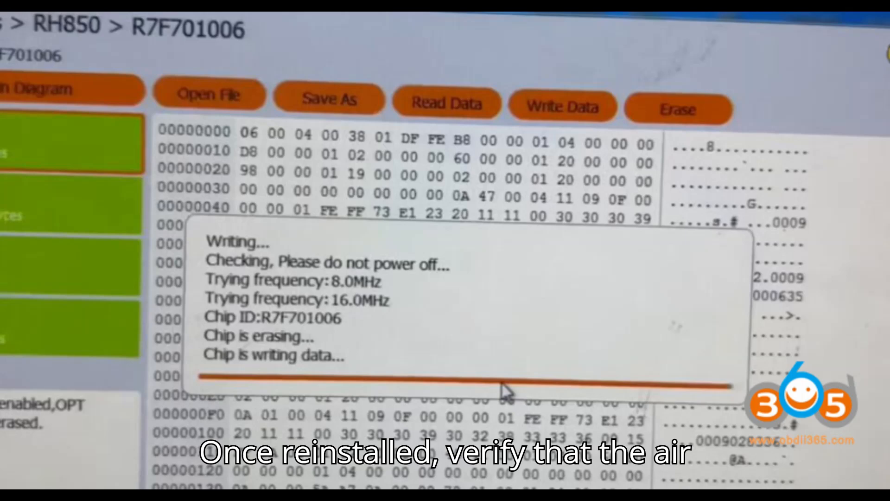